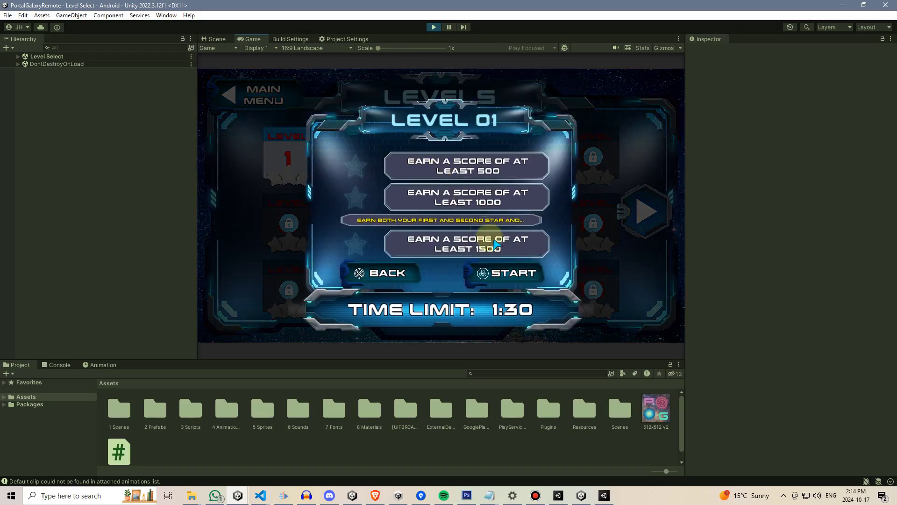
# - Press START on the Level 01 panel to load the Game scene with its 1:30 timer
pyautogui.click(506, 273)
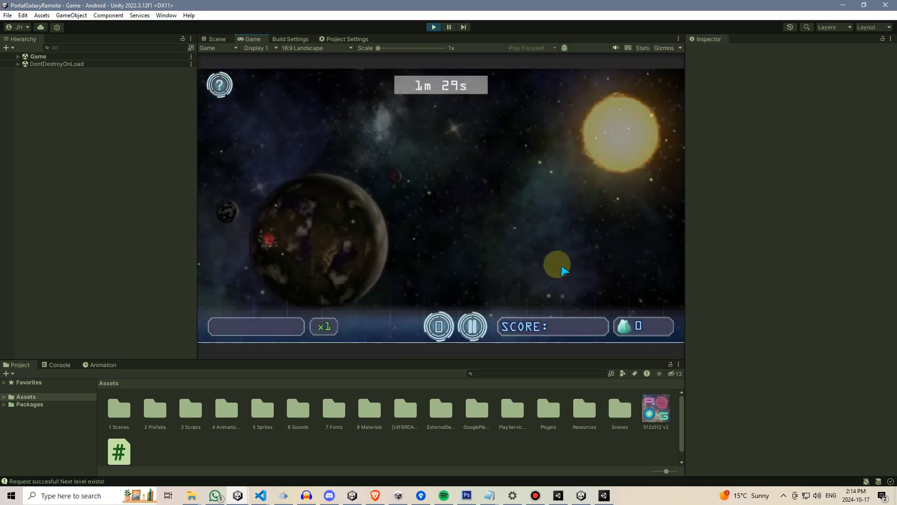